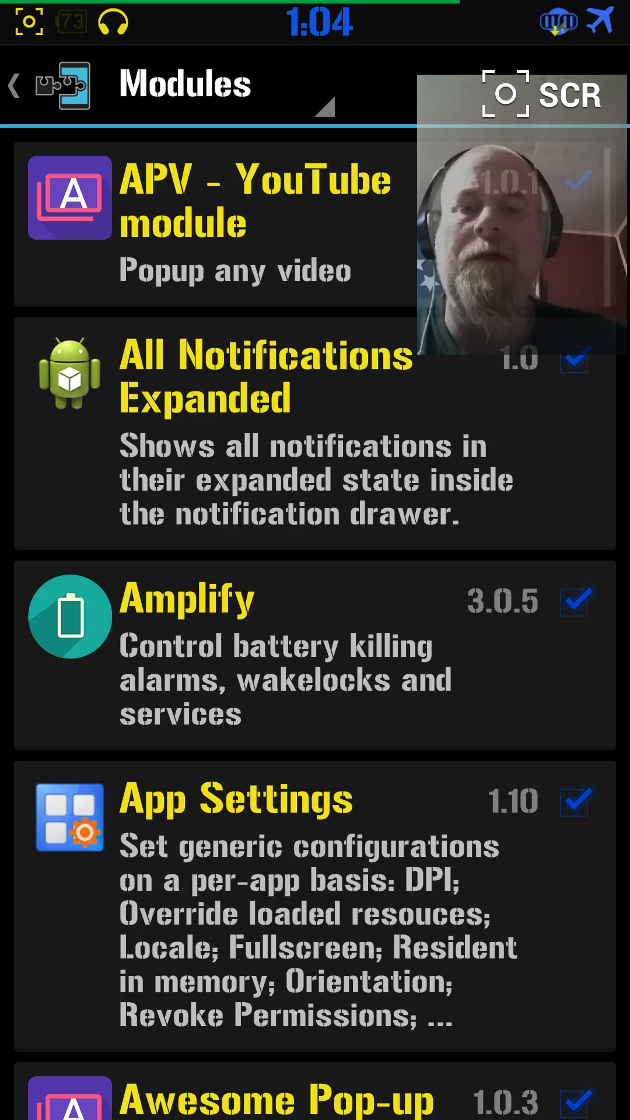
- Scroll the Xposed Installer module list down to reach the XHangouts module
{"action": "scroll", "scroll_direction": "down", "scroll_amount": 3}
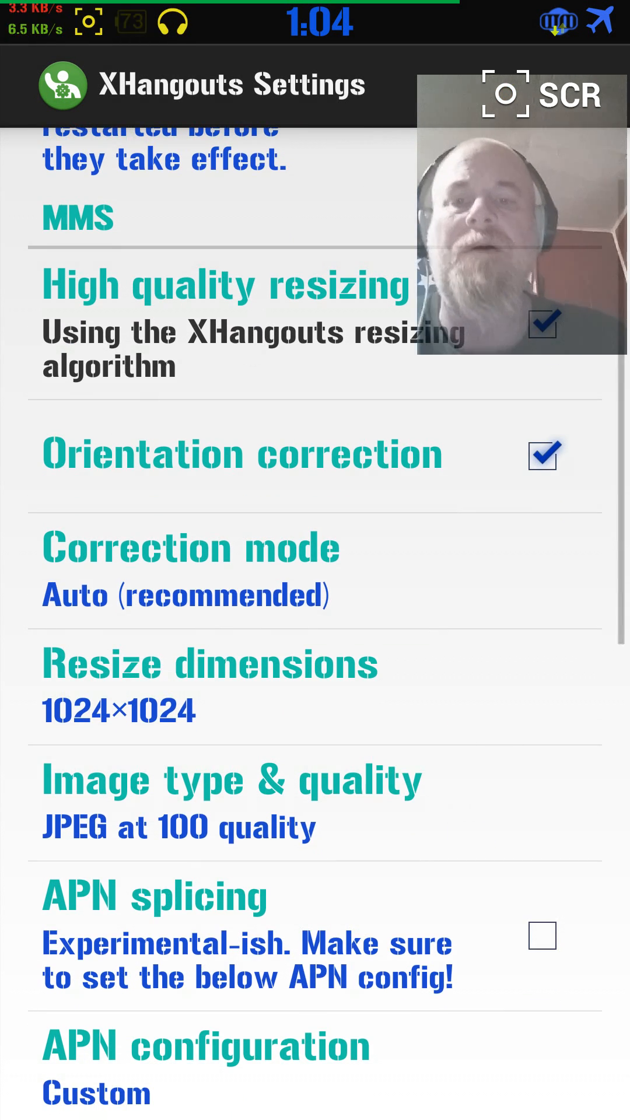
{"action": "left_click", "coordinate": [190, 572]}
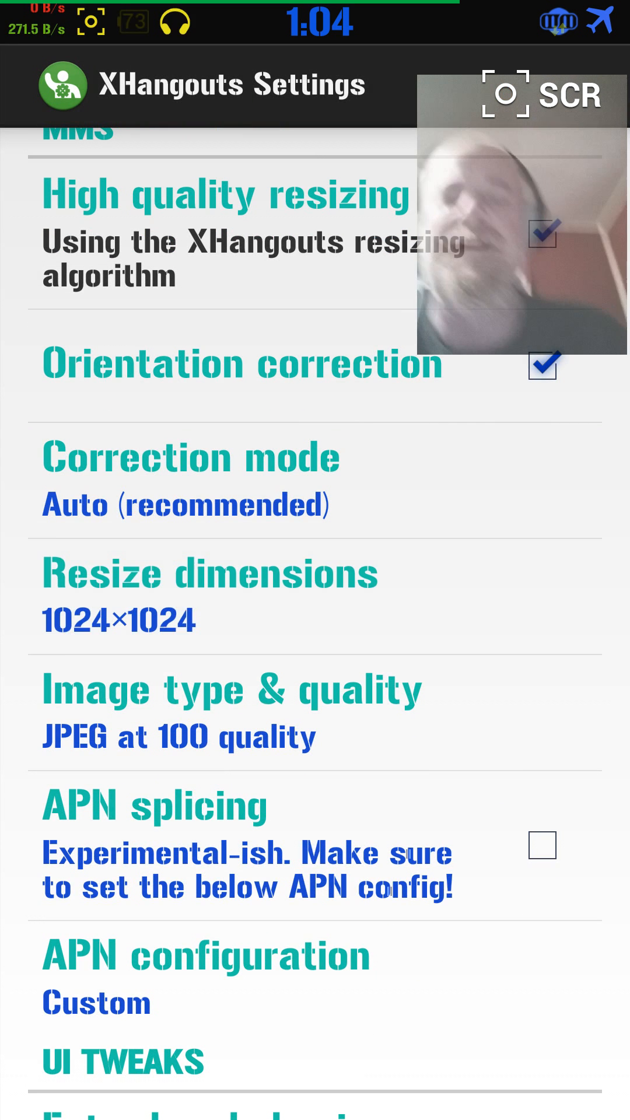
{"action": "left_click", "coordinate": [231, 593]}
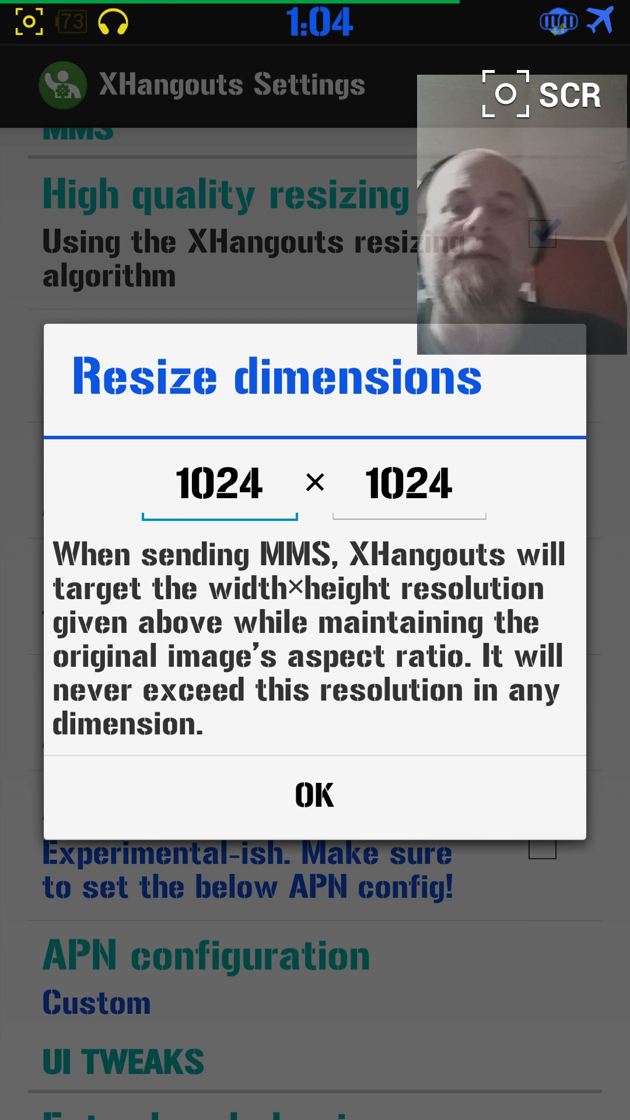
{"action": "left_click", "coordinate": [335, 795]}
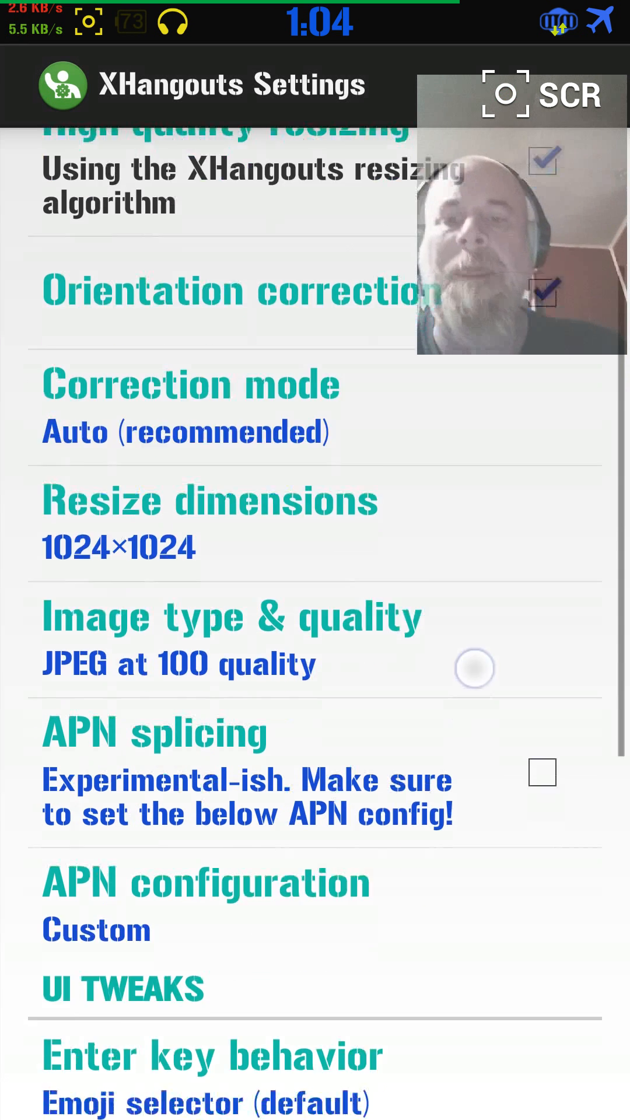
{"action": "left_click", "coordinate": [231, 639]}
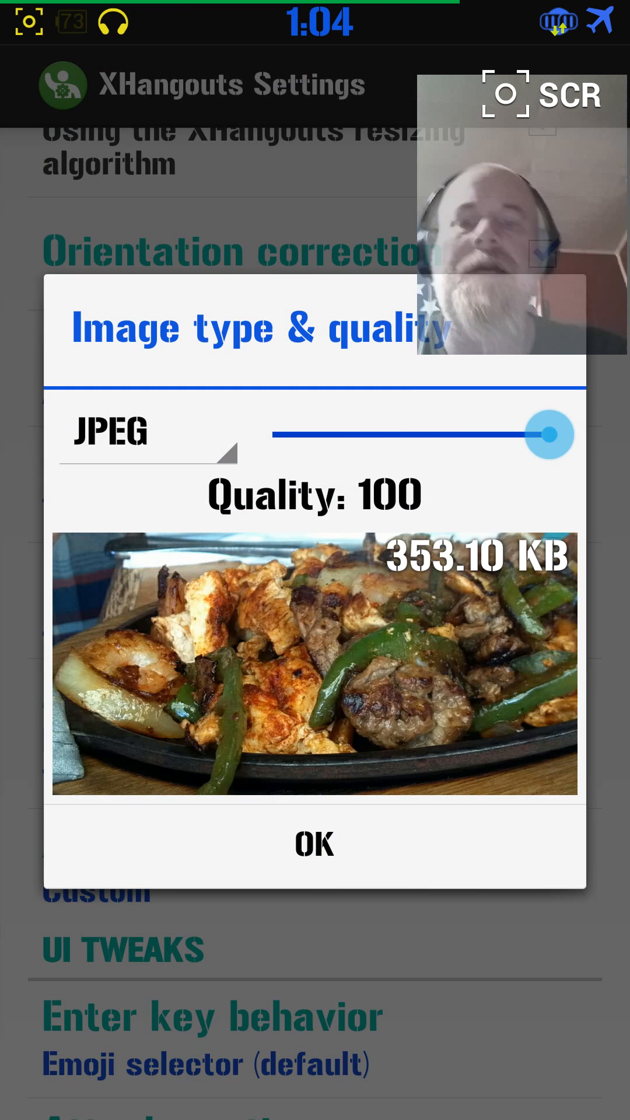
{"action": "left_click_drag", "start_coordinate": [568, 434], "coordinate": [434, 434]}
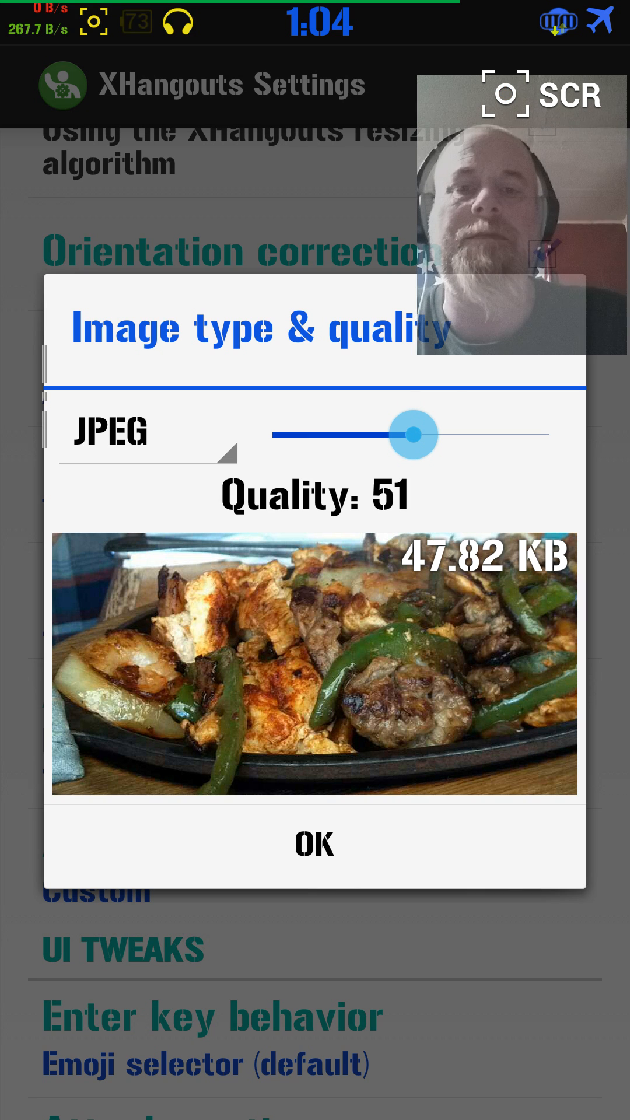
{"action": "left_click_drag", "start_coordinate": [428, 418], "coordinate": [571, 418]}
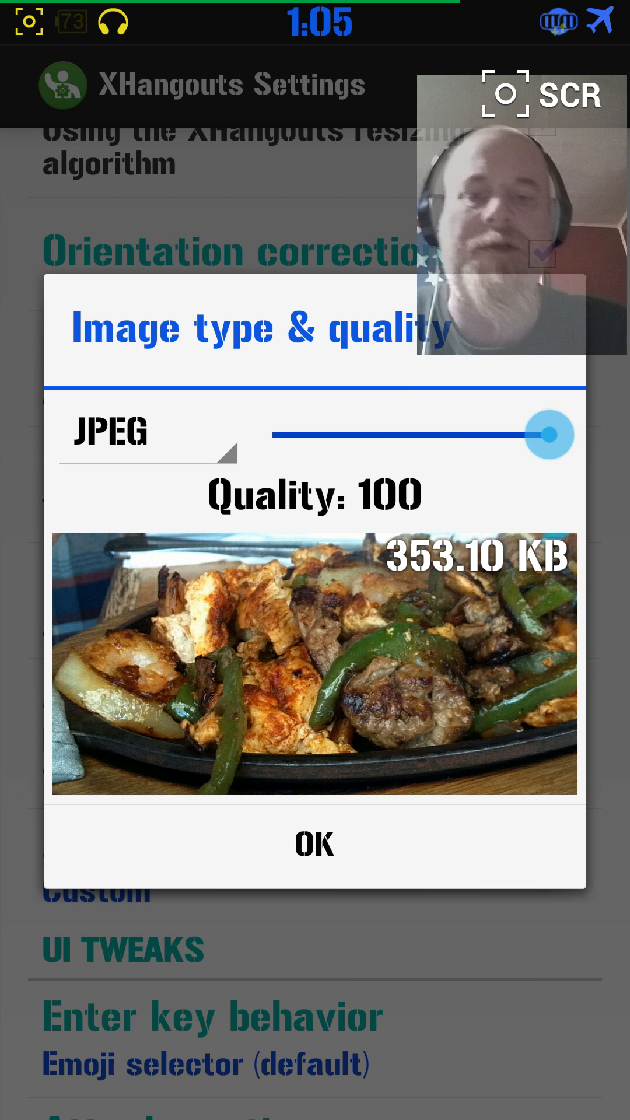
{"action": "left_click", "coordinate": [313, 842]}
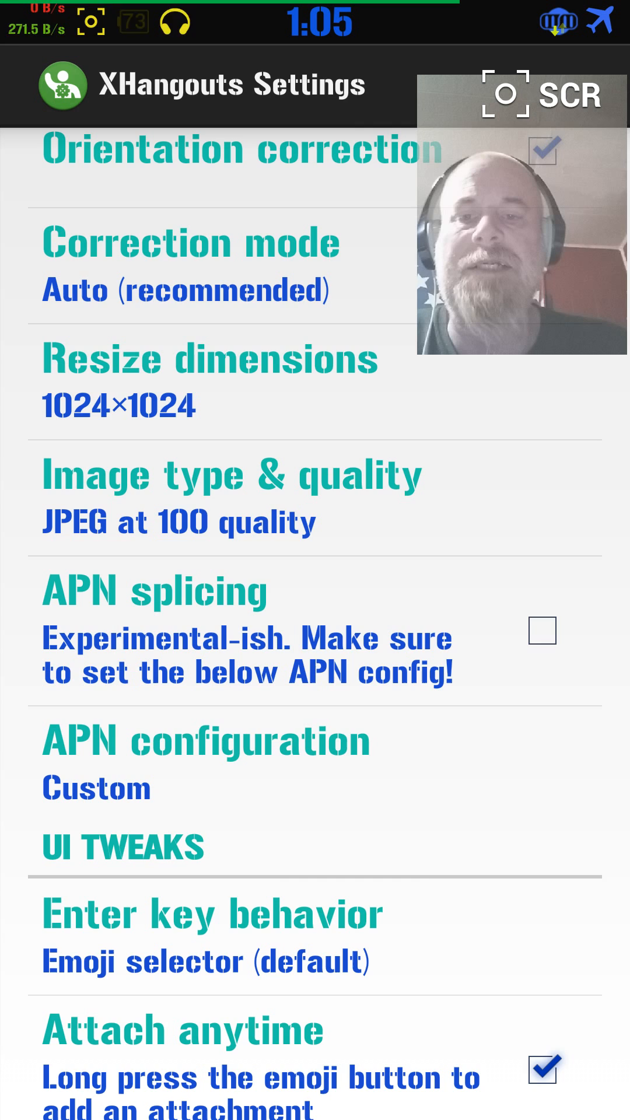
{"action": "scroll", "scroll_direction": "down", "scroll_amount": 3}
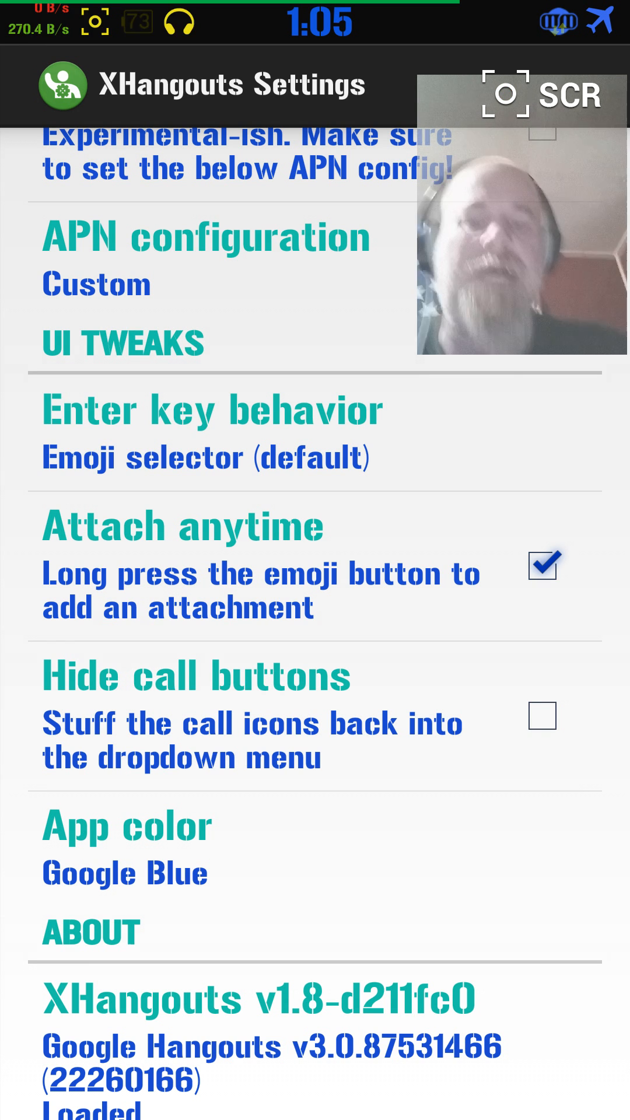
{"action": "scroll", "scroll_direction": "down", "scroll_amount": 3}
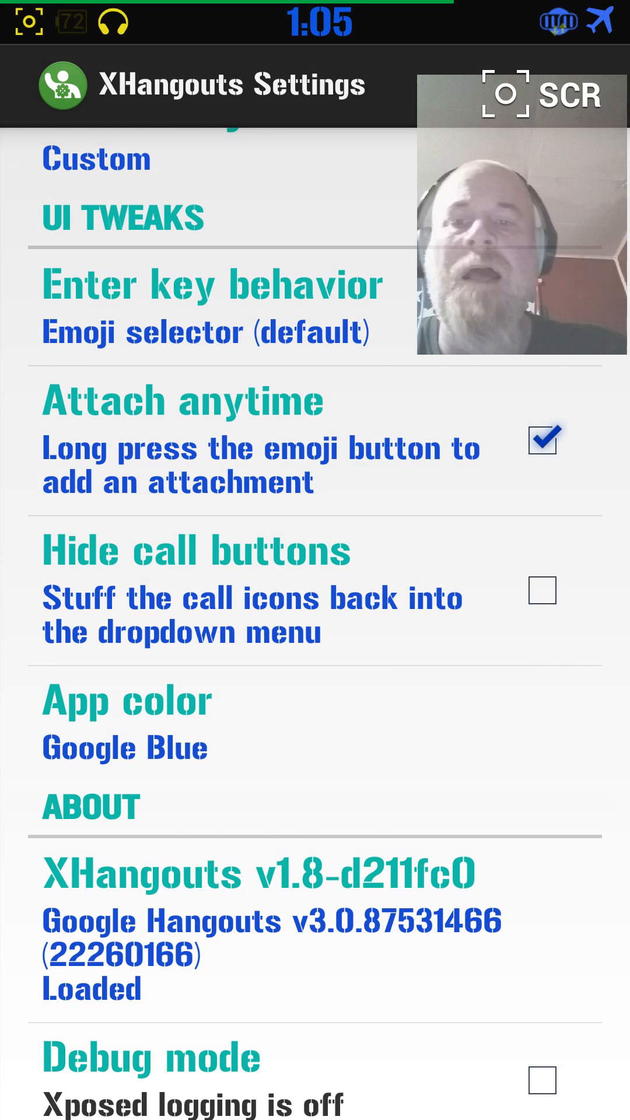
{"action": "scroll", "scroll_direction": "down", "scroll_amount": 3}
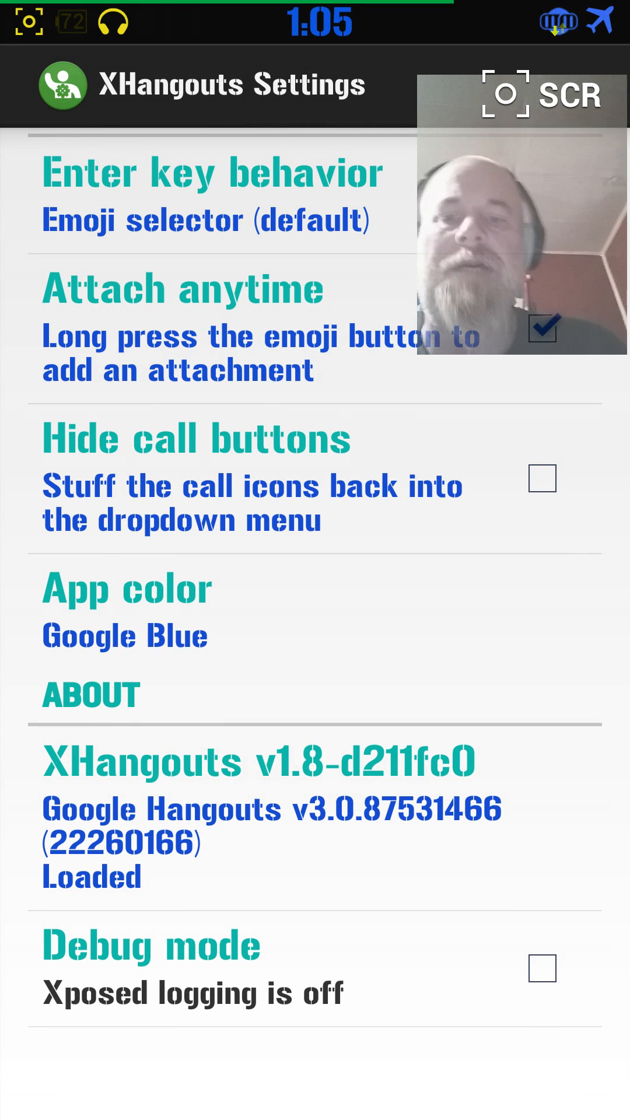
- Change the app color from Google Blue to Indigo in the color list
{"action": "left_click", "coordinate": [126, 586]}
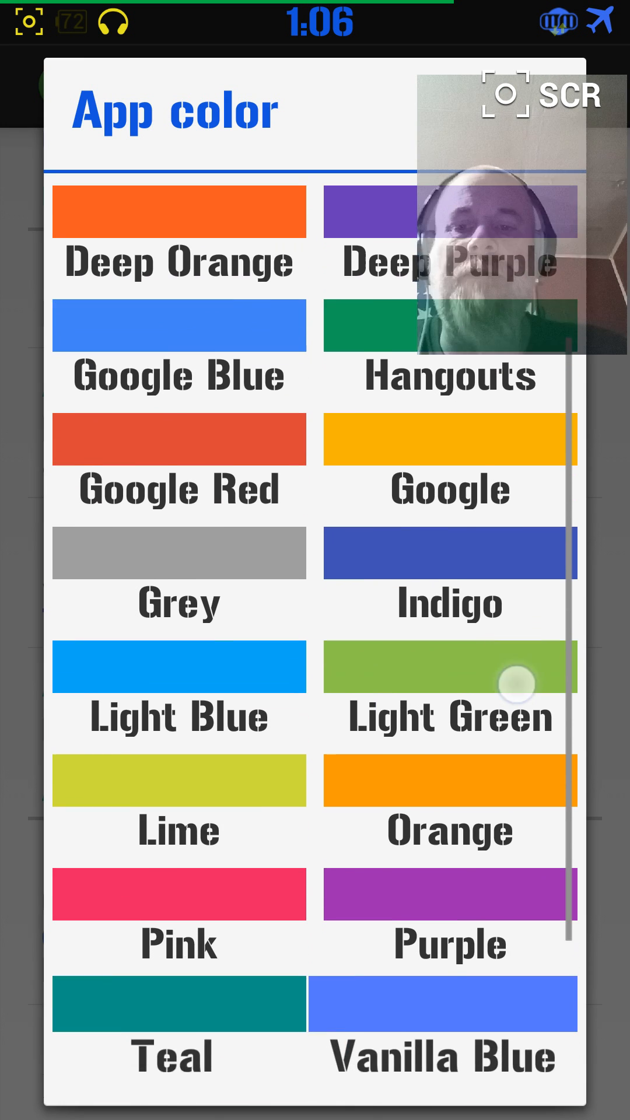
{"action": "scroll", "scroll_direction": "down", "scroll_amount": 3}
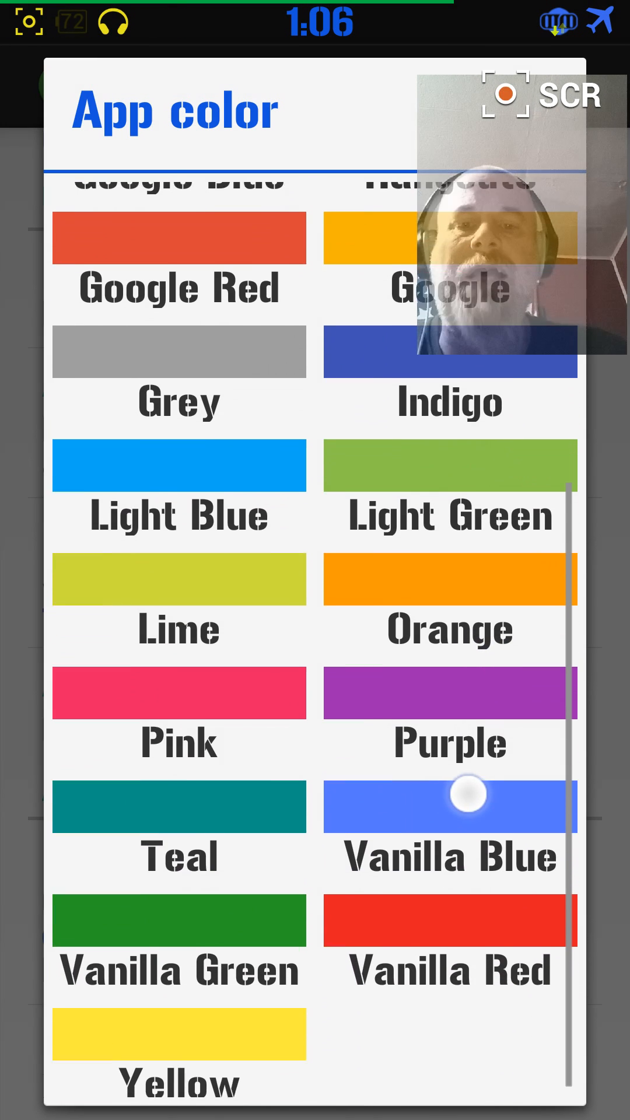
{"action": "scroll", "scroll_direction": "down", "scroll_amount": 3}
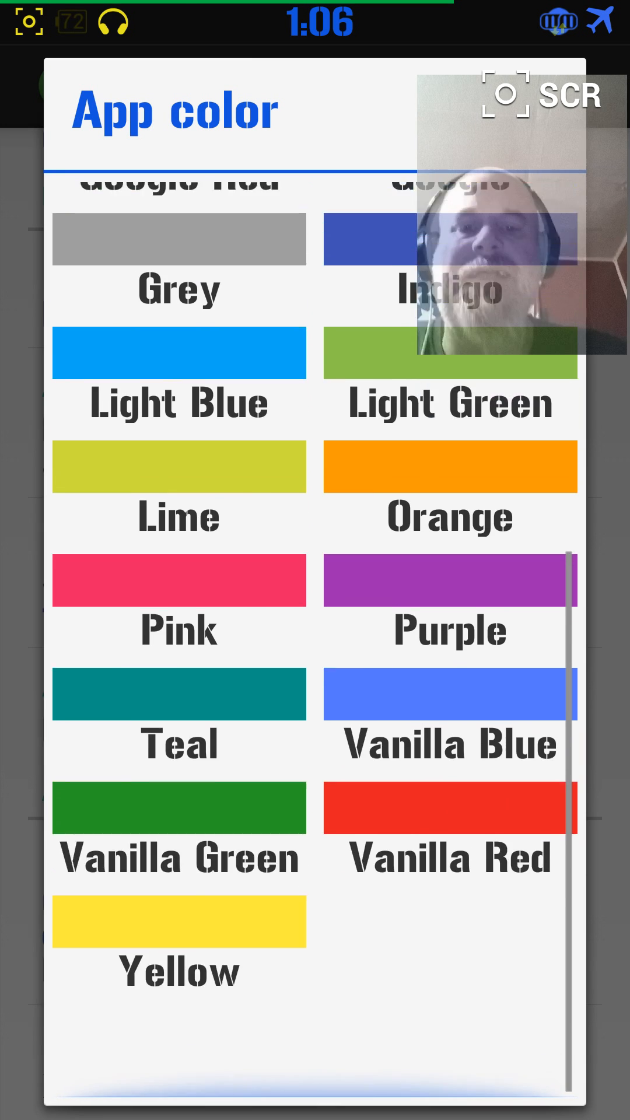
{"action": "scroll", "scroll_direction": "down", "scroll_amount": 3}
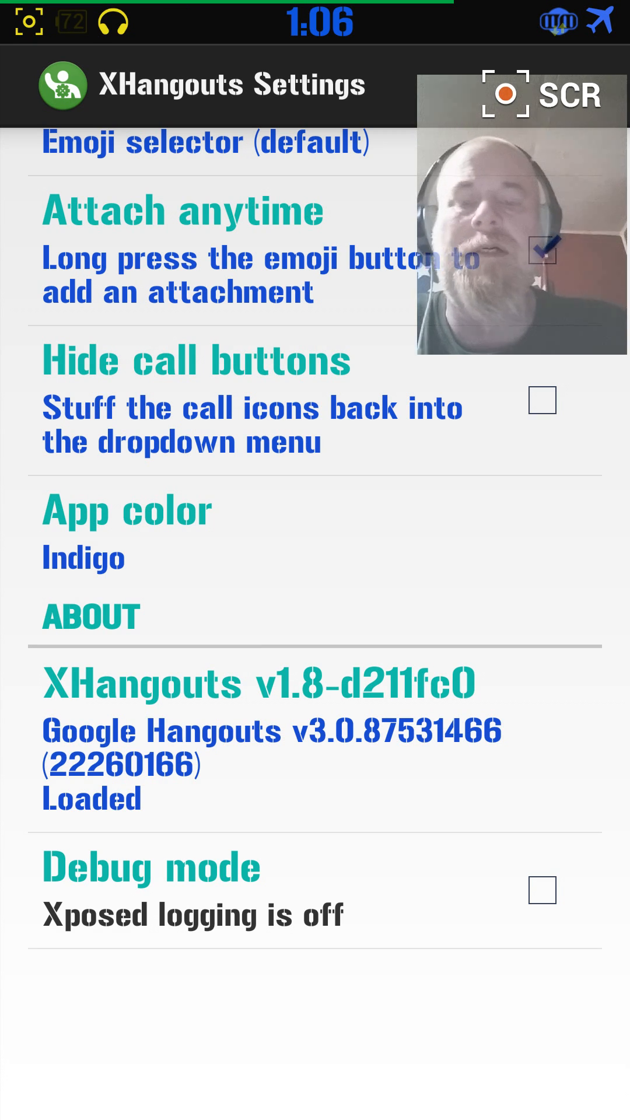
{"action": "scroll", "scroll_direction": "down", "scroll_amount": 3}
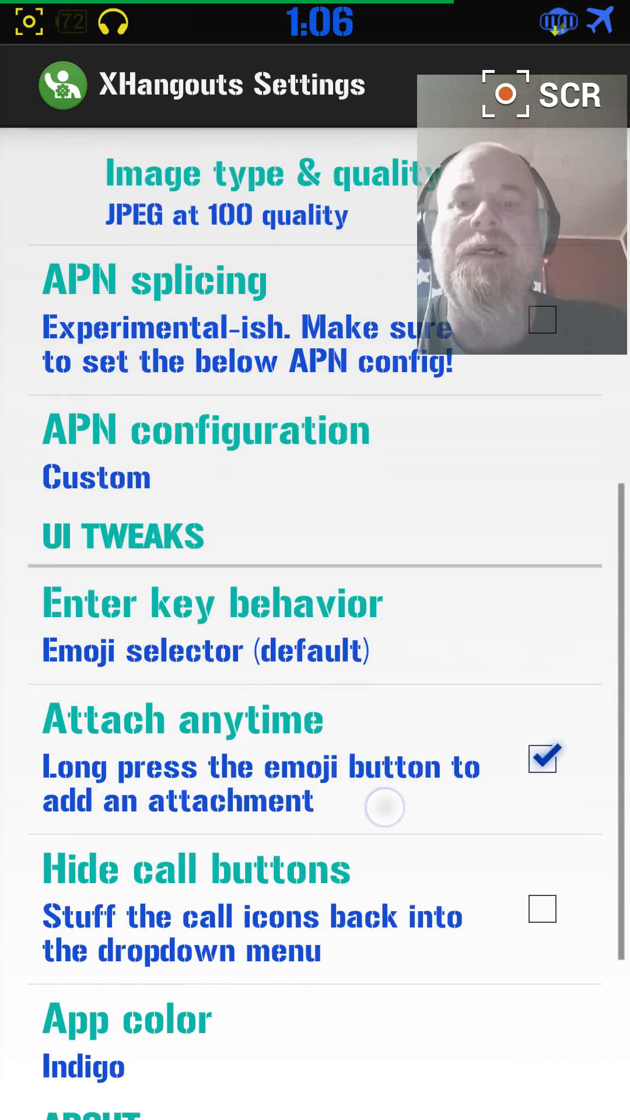
{"action": "scroll", "scroll_direction": "down", "scroll_amount": 3}
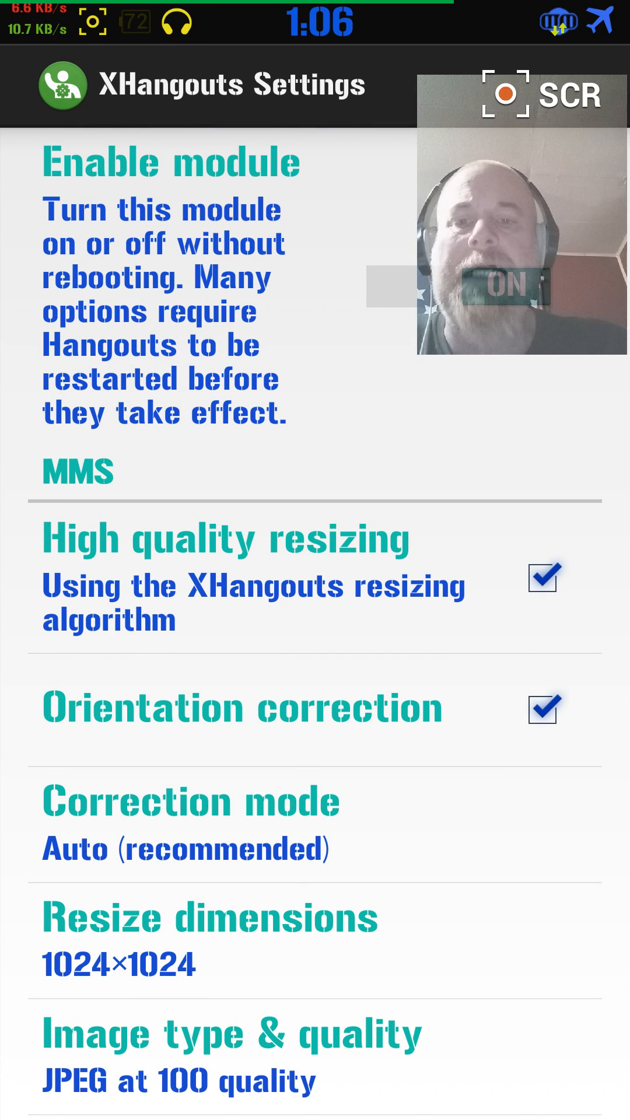
{"action": "scroll", "scroll_direction": "down", "scroll_amount": 3}
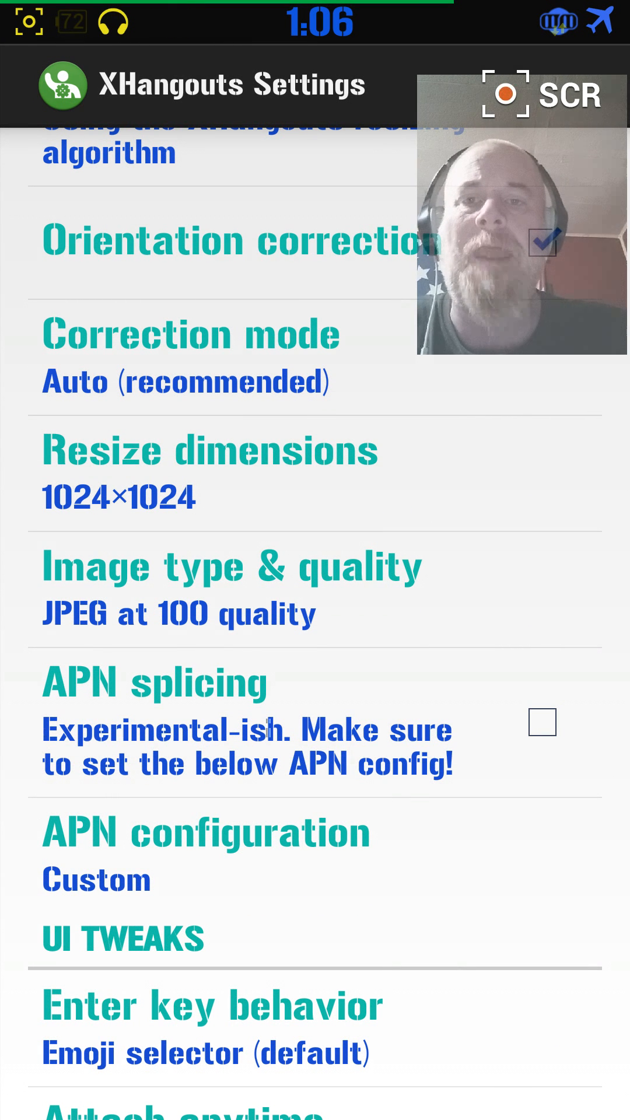
{"action": "scroll", "scroll_direction": "down", "scroll_amount": 3}
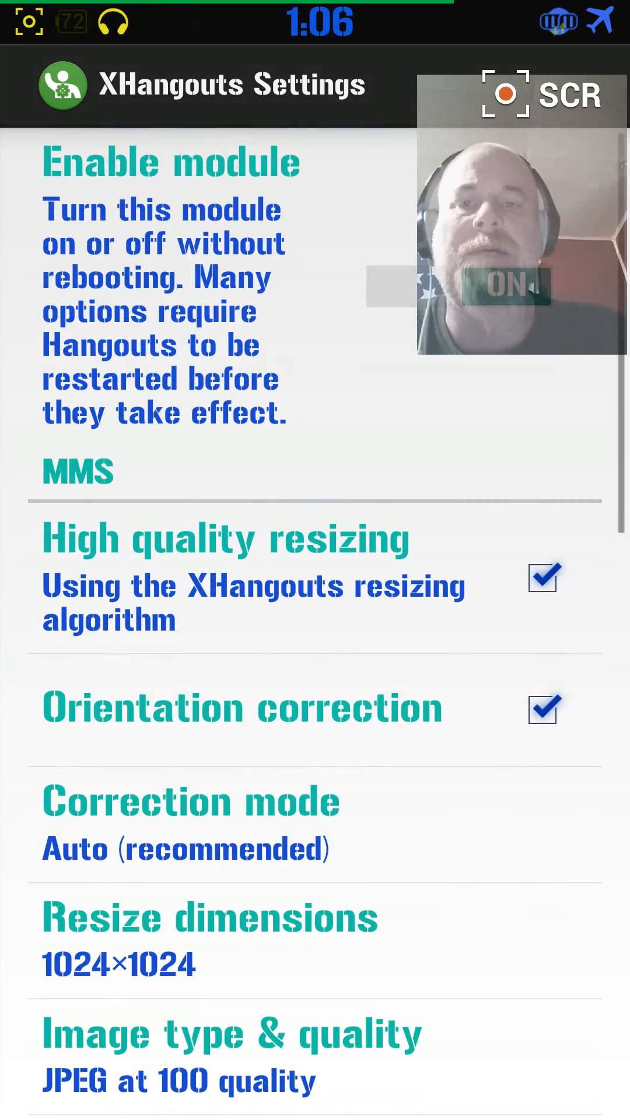
{"action": "scroll", "scroll_direction": "down", "scroll_amount": 3}
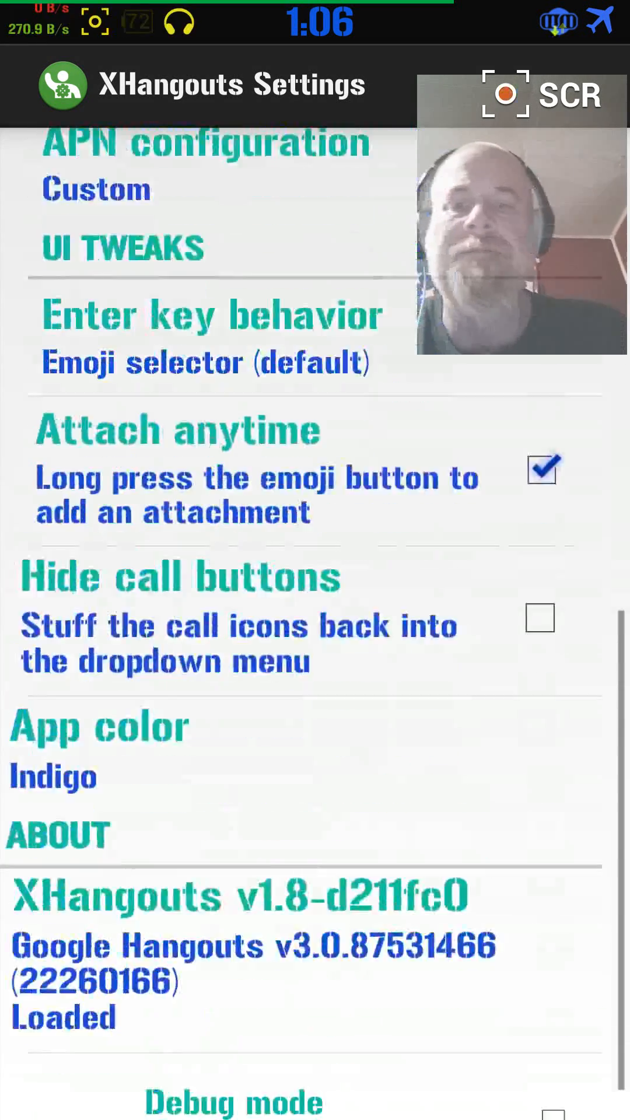